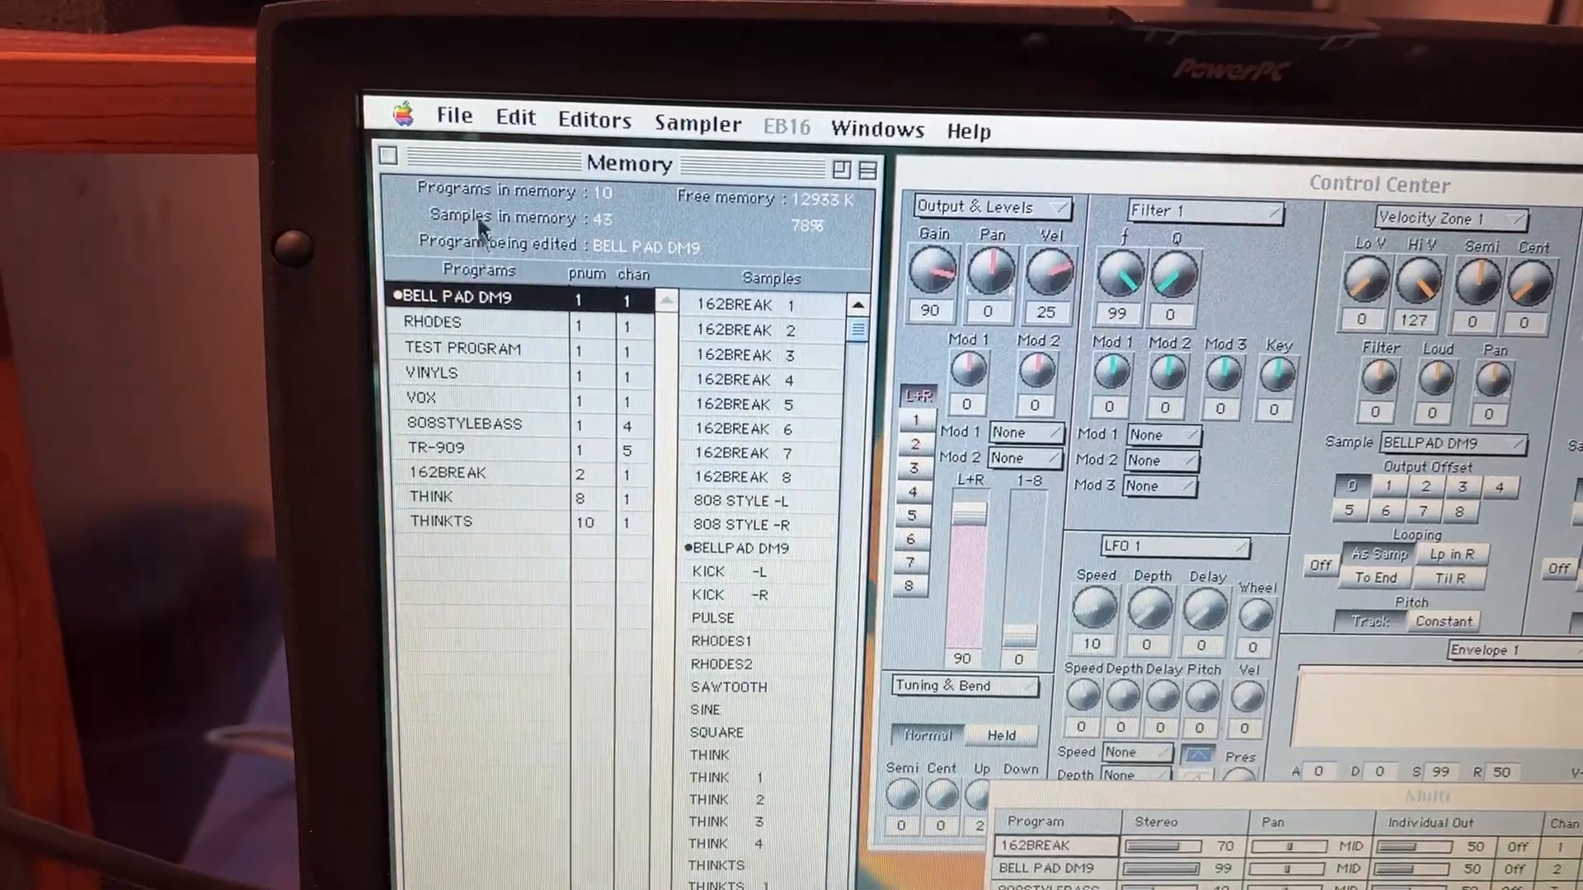
Start saving the BELL PAD DM9 program, bringing up the save-samples prompt
{"action": "left_click", "coordinate": [453, 116]}
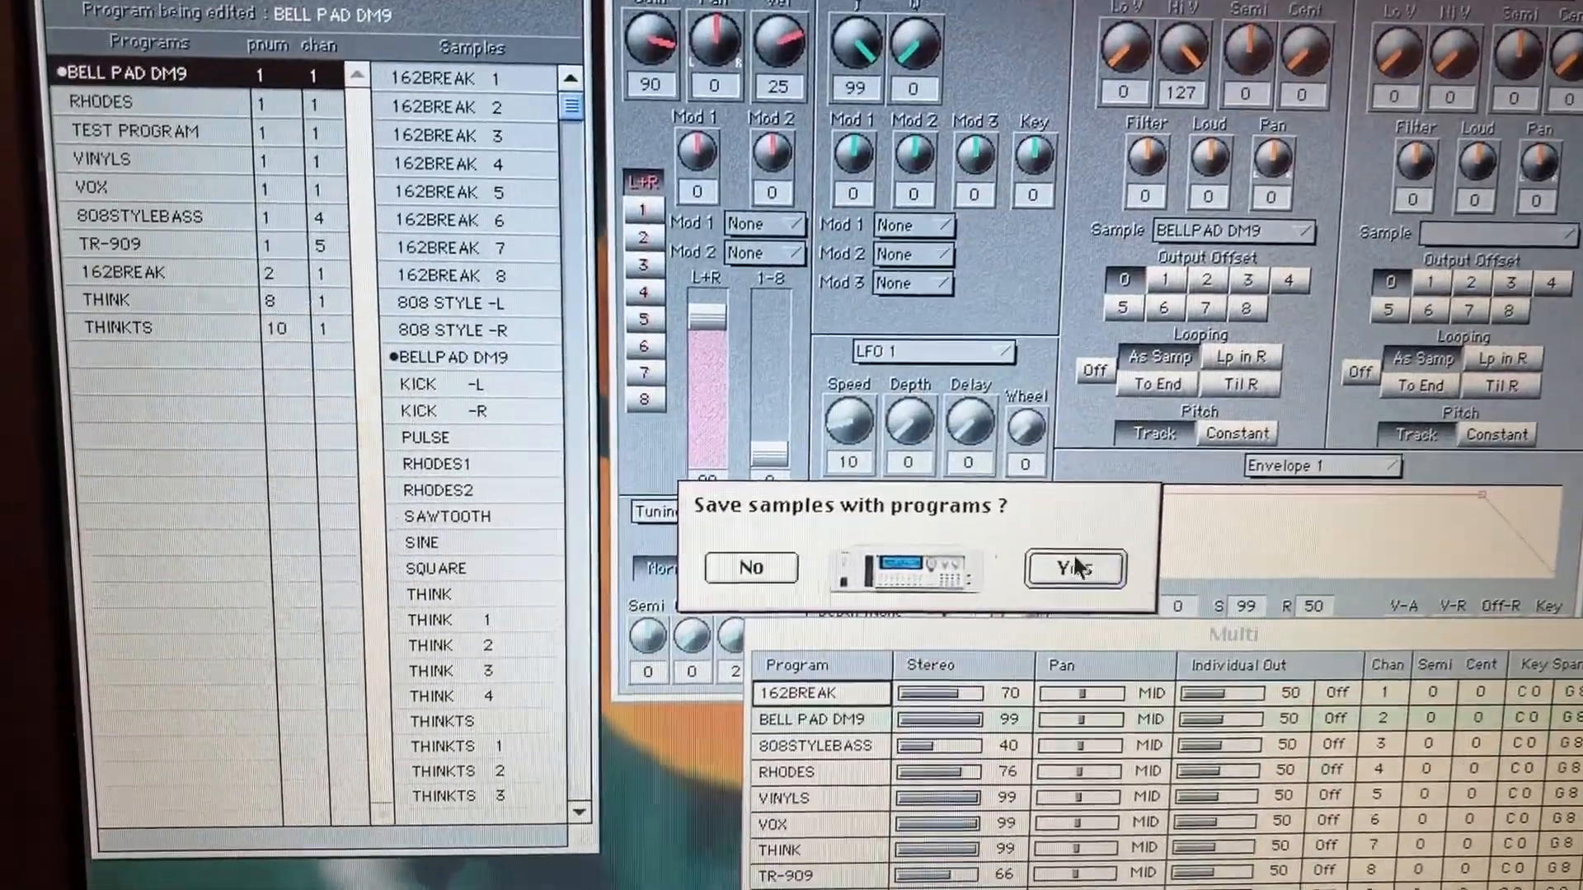
Include the samples and save to the desktop as BELL PAD DM9.SP
{"action": "left_click", "coordinate": [1073, 566]}
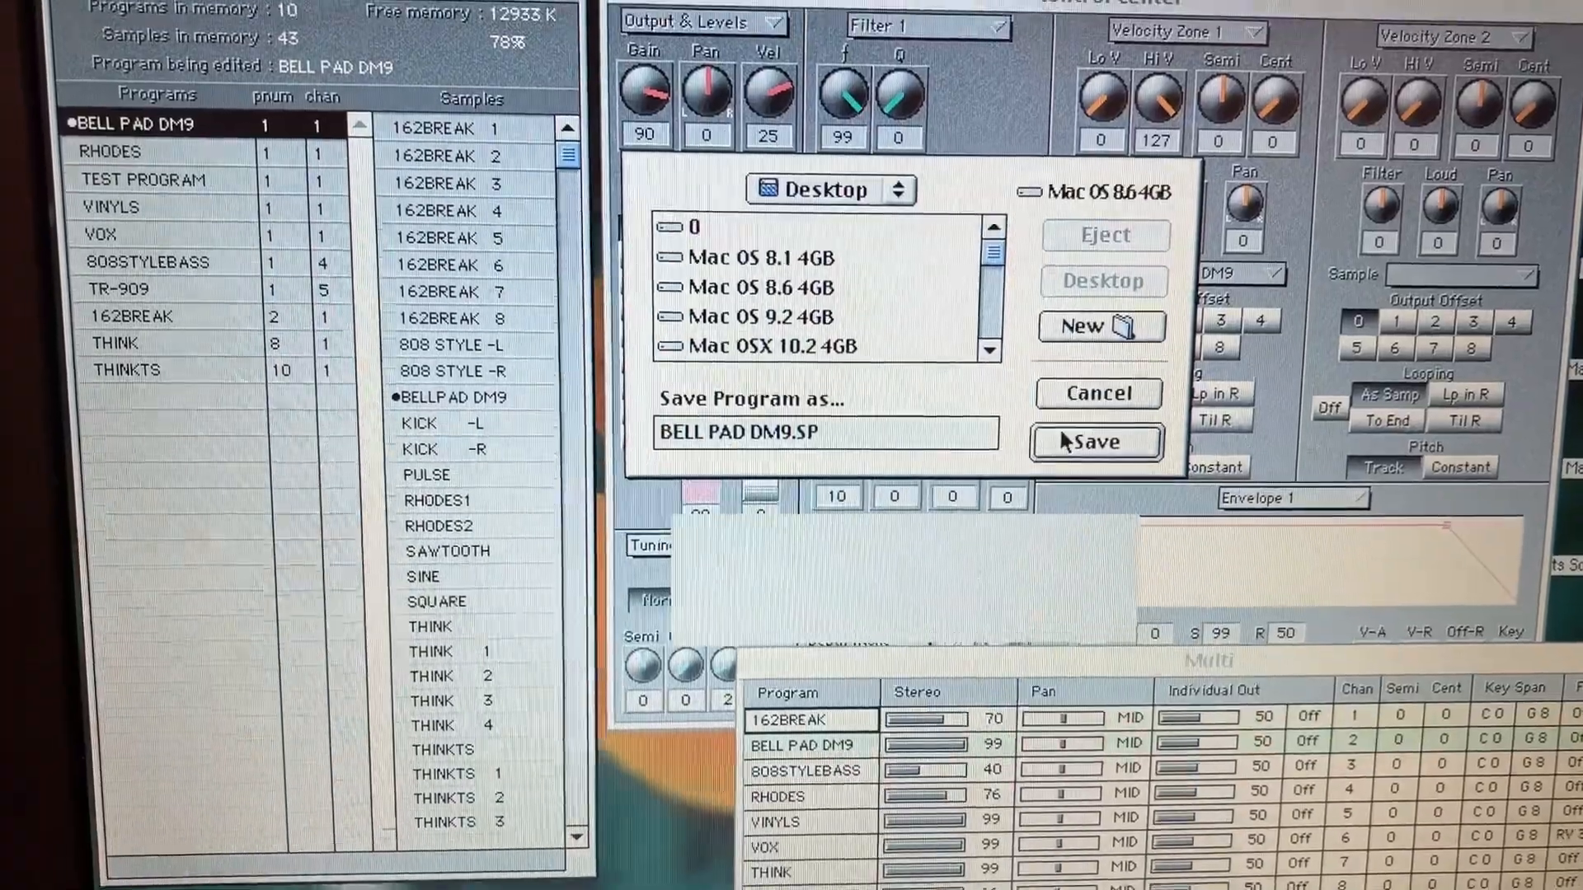
{"action": "left_click", "coordinate": [1097, 441]}
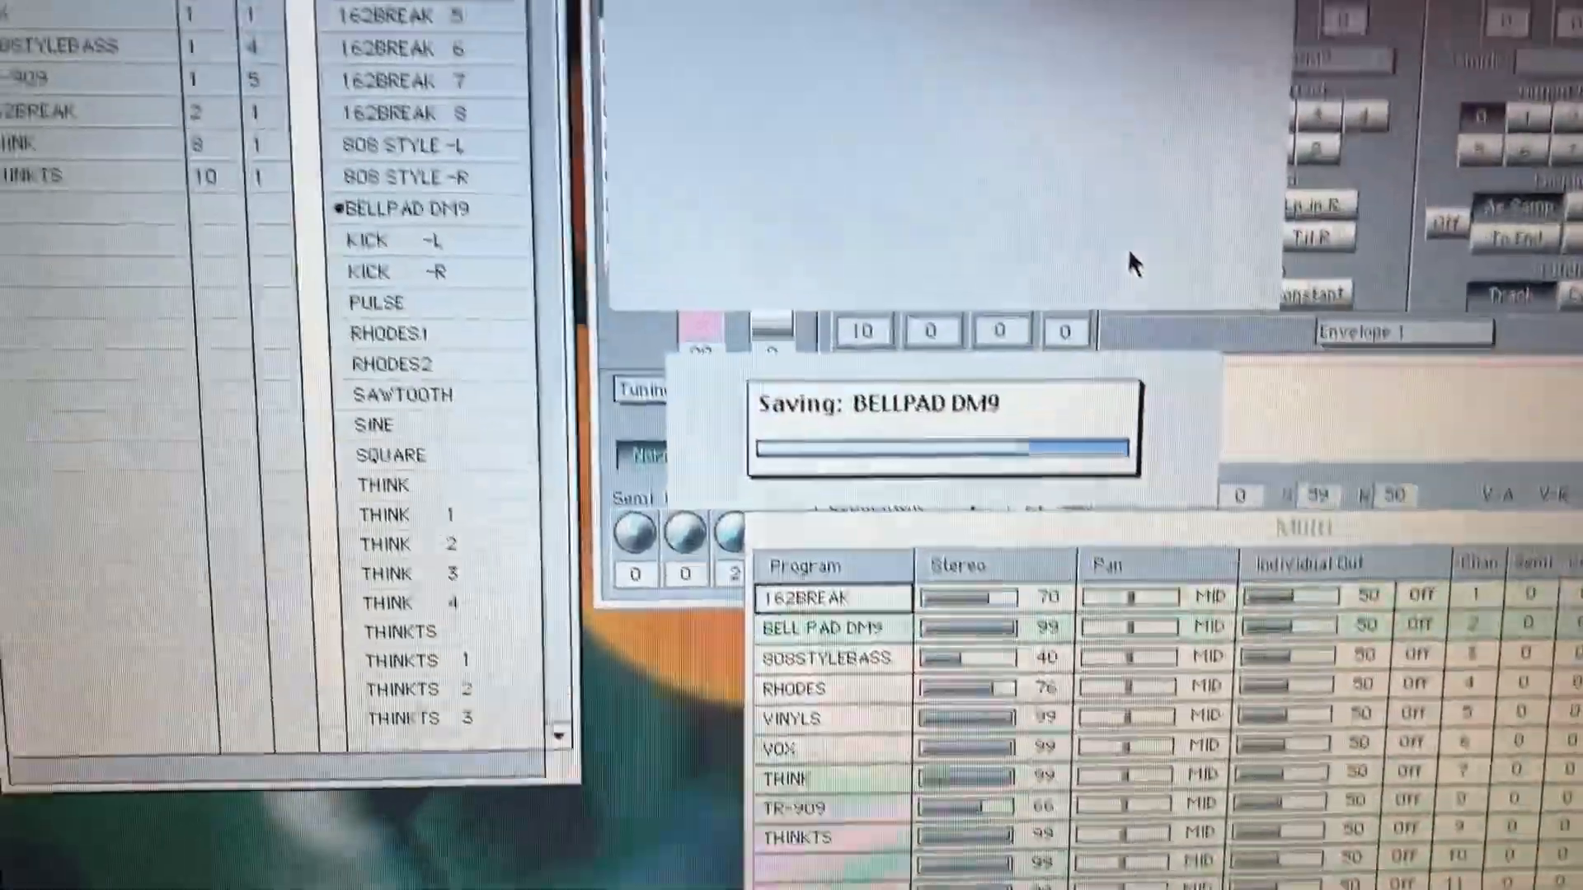